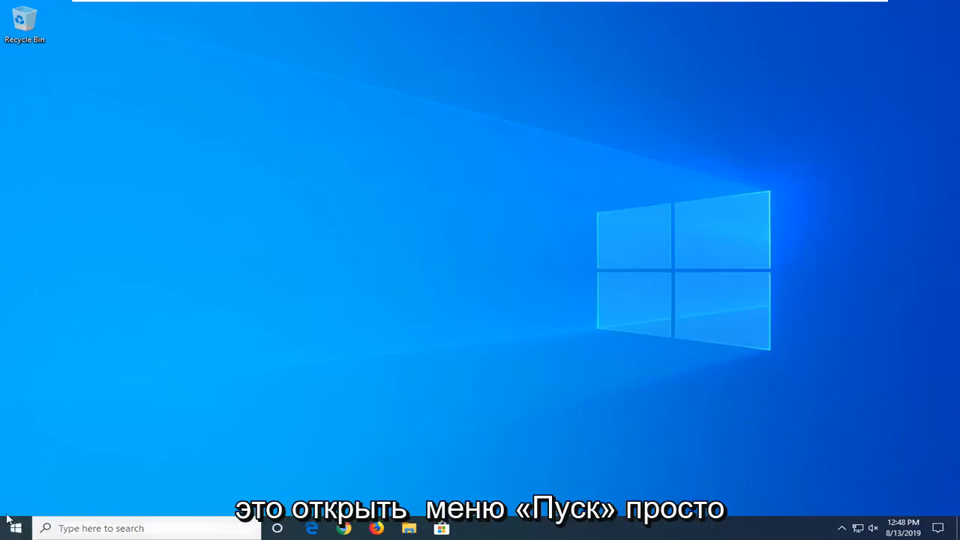
Search the Start menu for Device Manager
{"action": "left_click", "coordinate": [15, 528]}
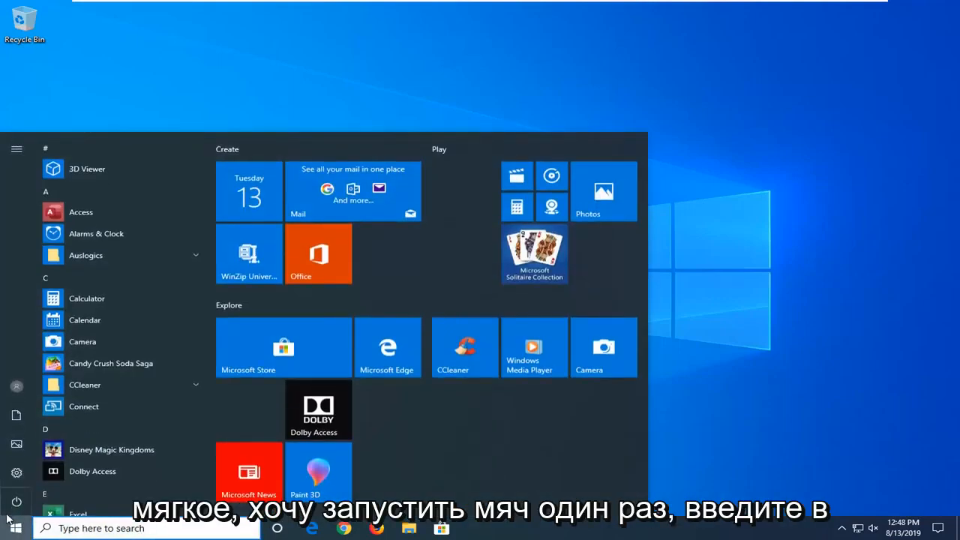
{"action": "type", "text": "de"}
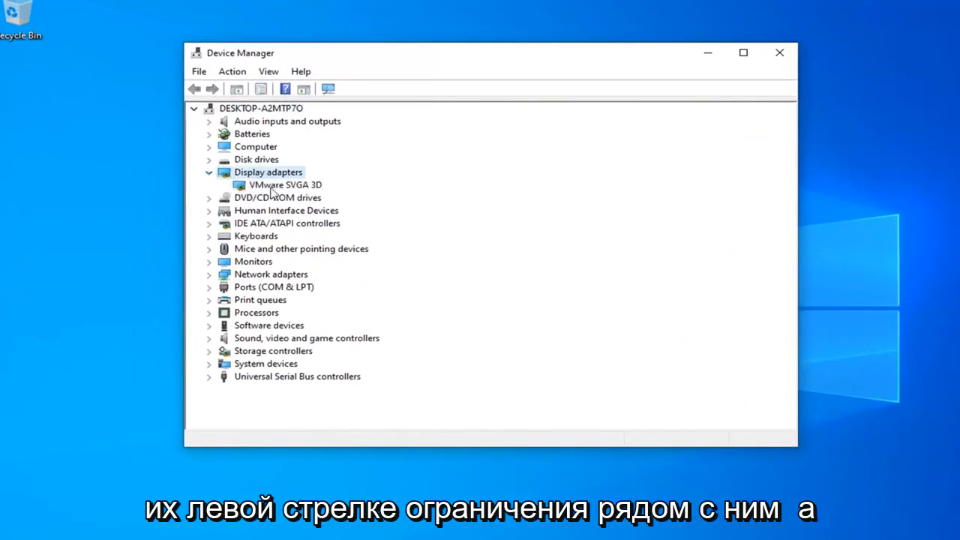
Select the VMware SVGA 3D display adapter and bring up its context menu
{"action": "left_click", "coordinate": [283, 184]}
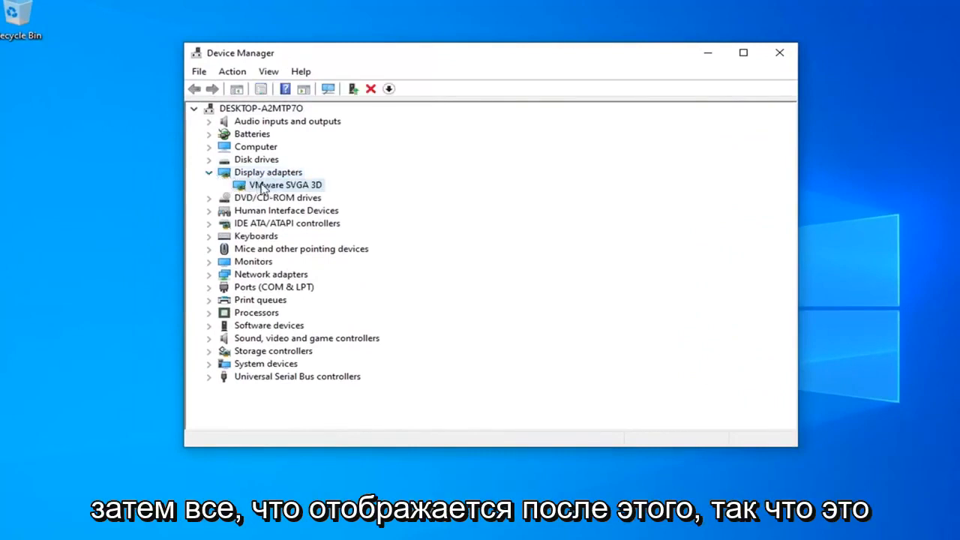
{"action": "right_click", "coordinate": [281, 184]}
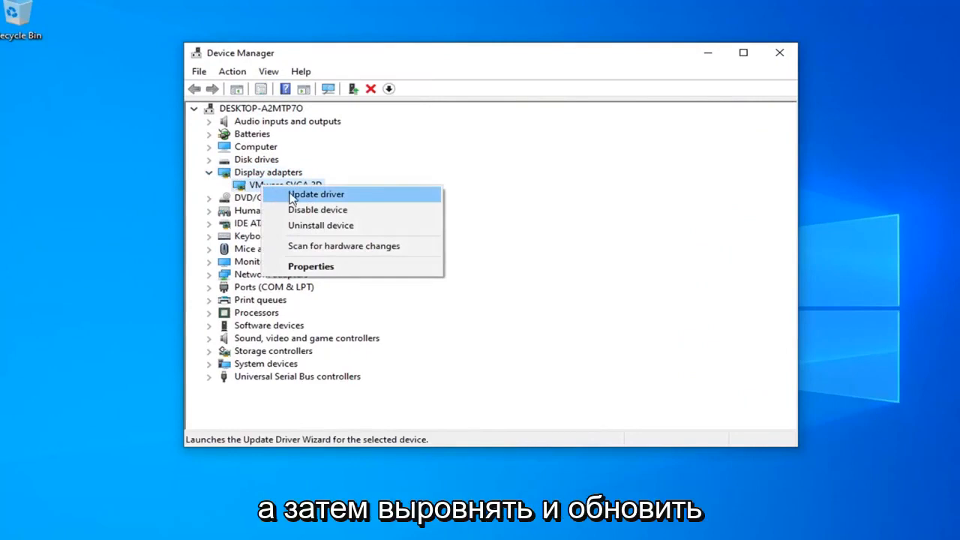
Check for an updated VMware SVGA 3D driver and dismiss the 'best driver installed' result
{"action": "left_click", "coordinate": [315, 194]}
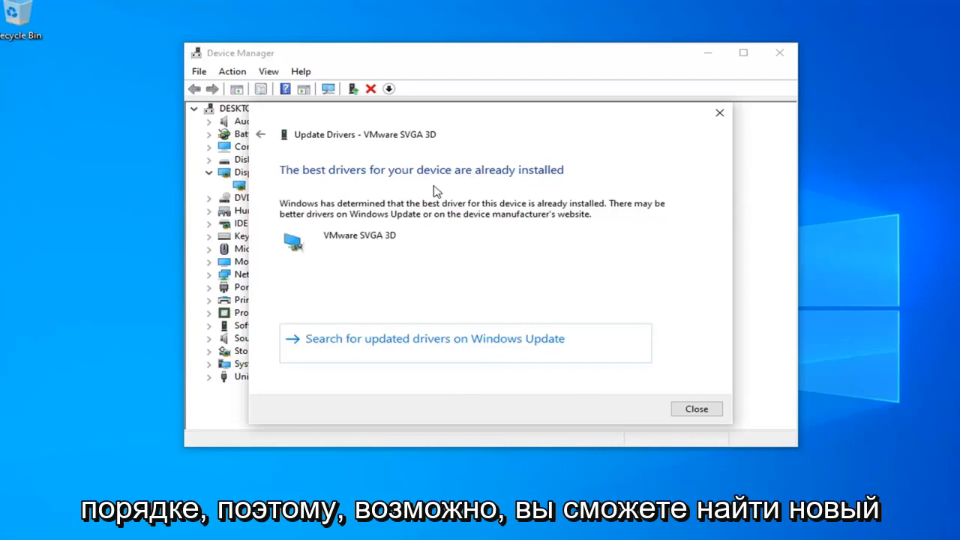
{"action": "mouse_move", "coordinate": [367, 350]}
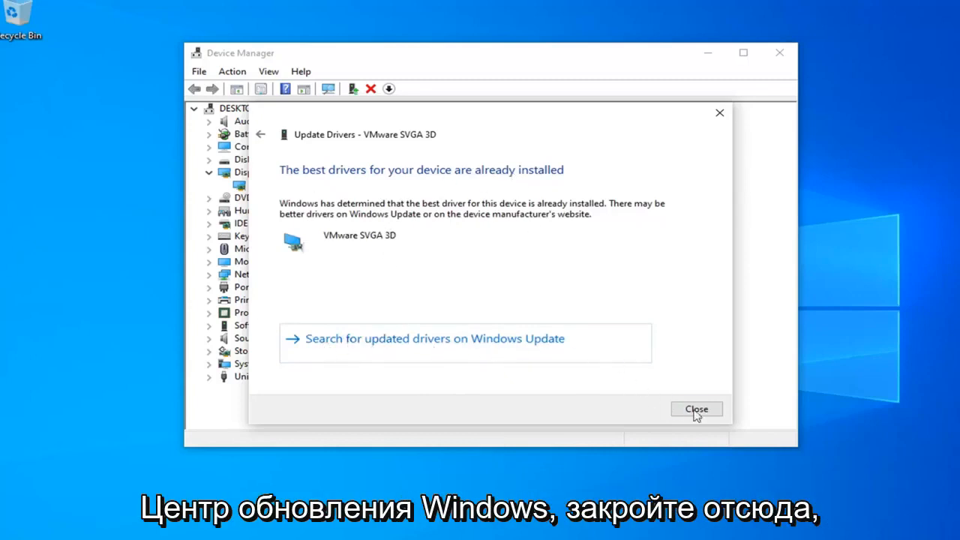
{"action": "left_click", "coordinate": [695, 409]}
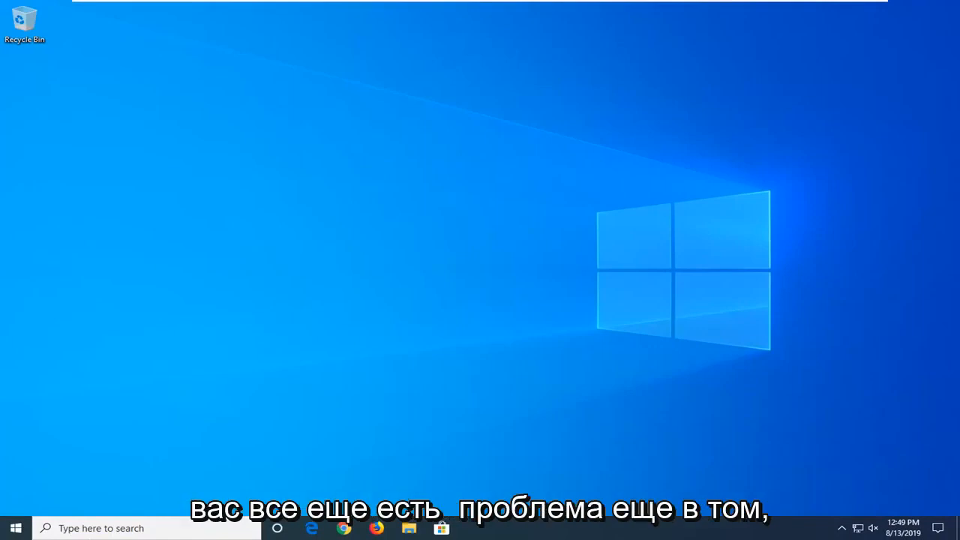
Search for cmd and run Command Prompt as administrator, approving the UAC prompt
{"action": "left_click", "coordinate": [15, 527]}
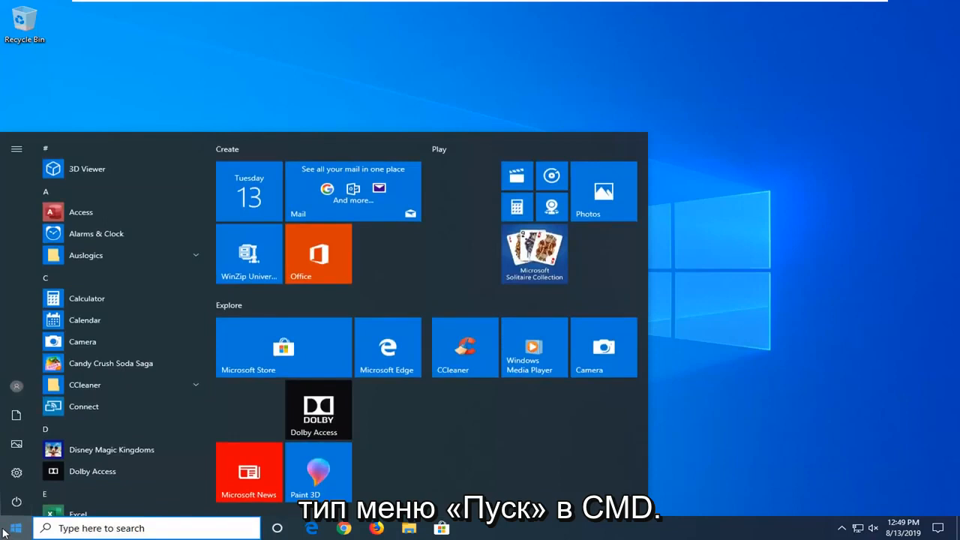
{"action": "type", "text": "cmd"}
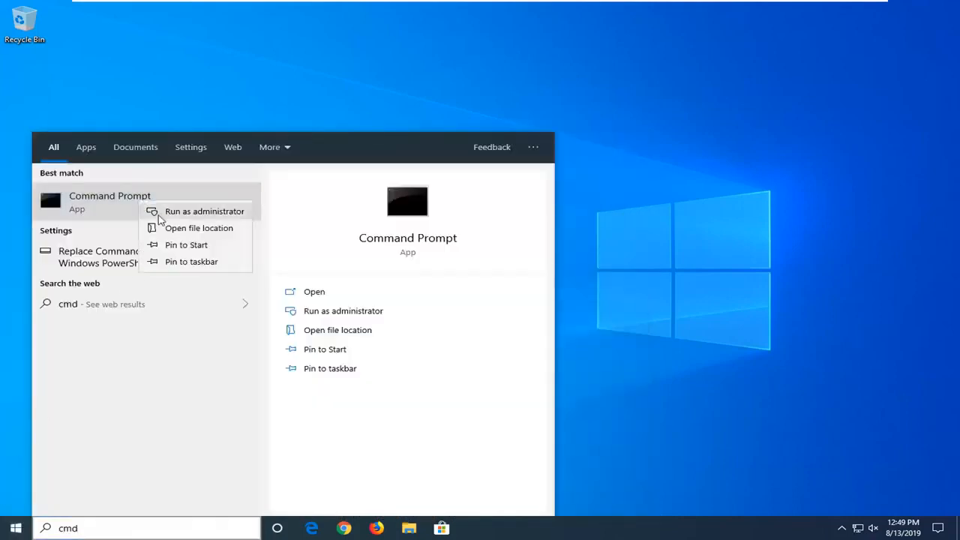
{"action": "left_click", "coordinate": [204, 210]}
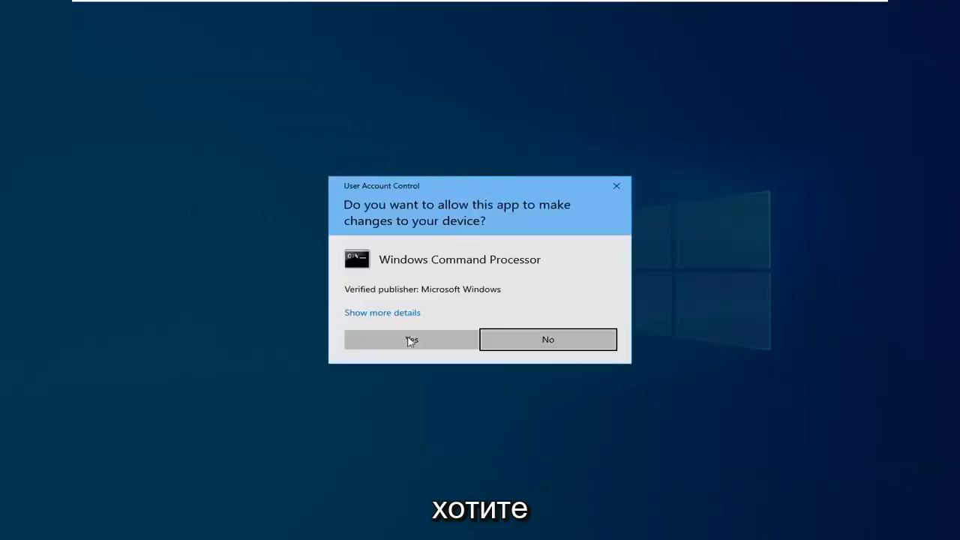
{"action": "left_click", "coordinate": [410, 339]}
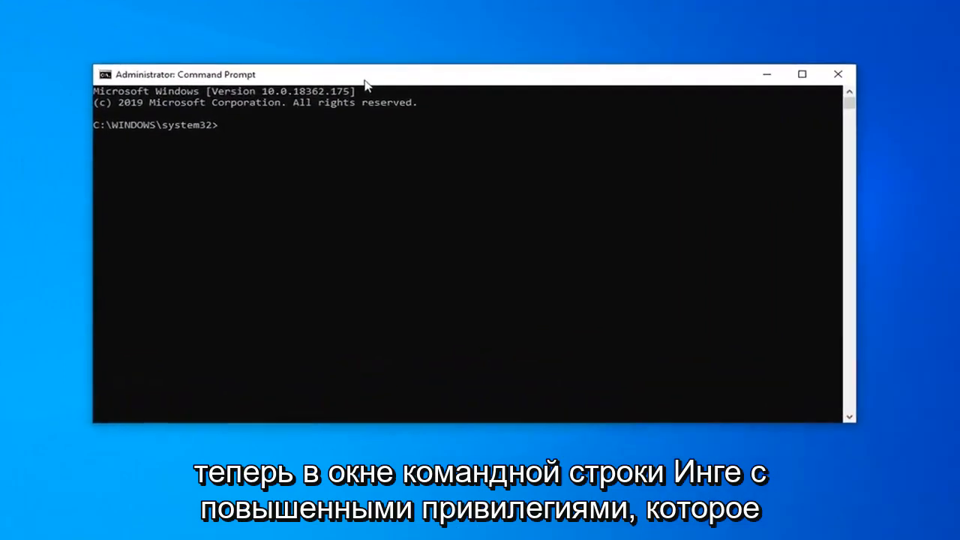
Run sfc /scannow in the elevated Command Prompt
{"action": "type", "text": "sfc"}
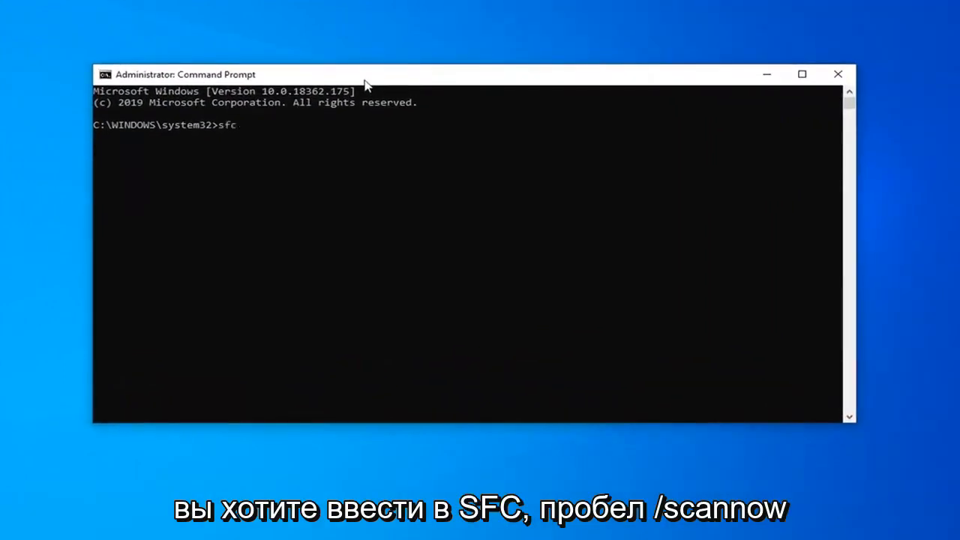
{"action": "type", "text": "/scann"}
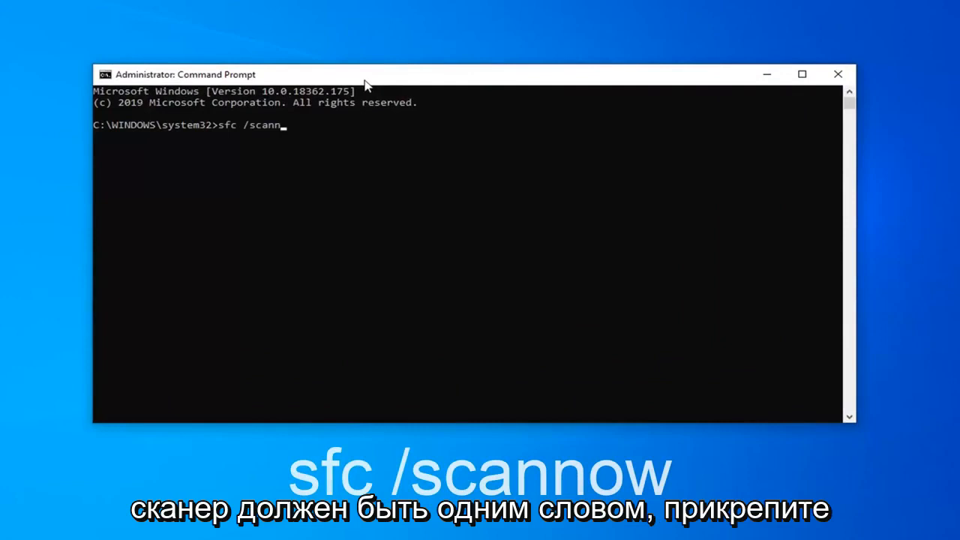
{"action": "type", "text": "ow"}
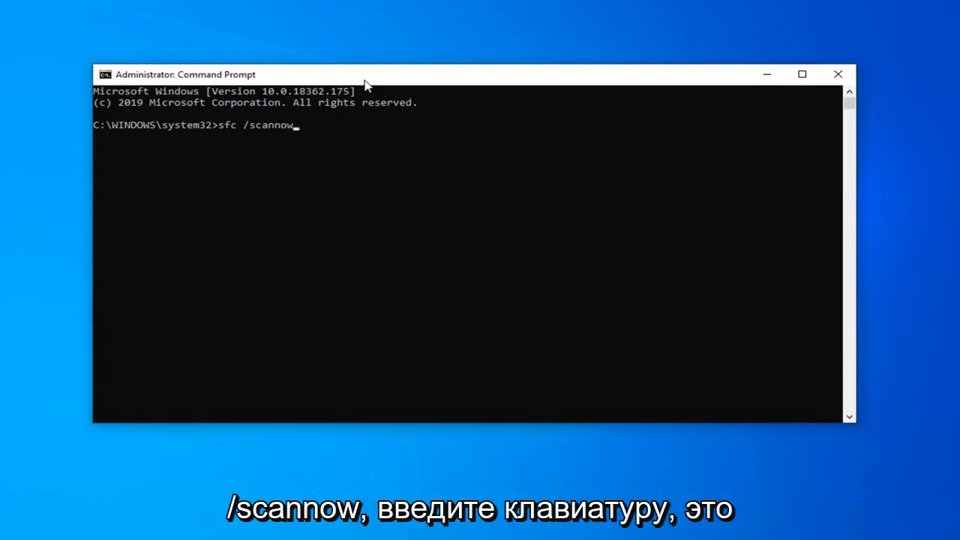
{"action": "key", "text": "Return"}
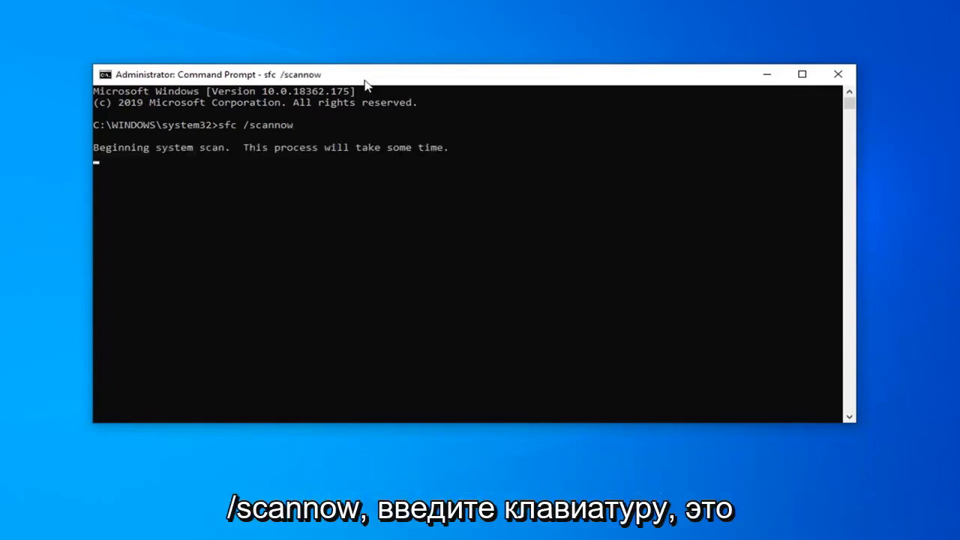